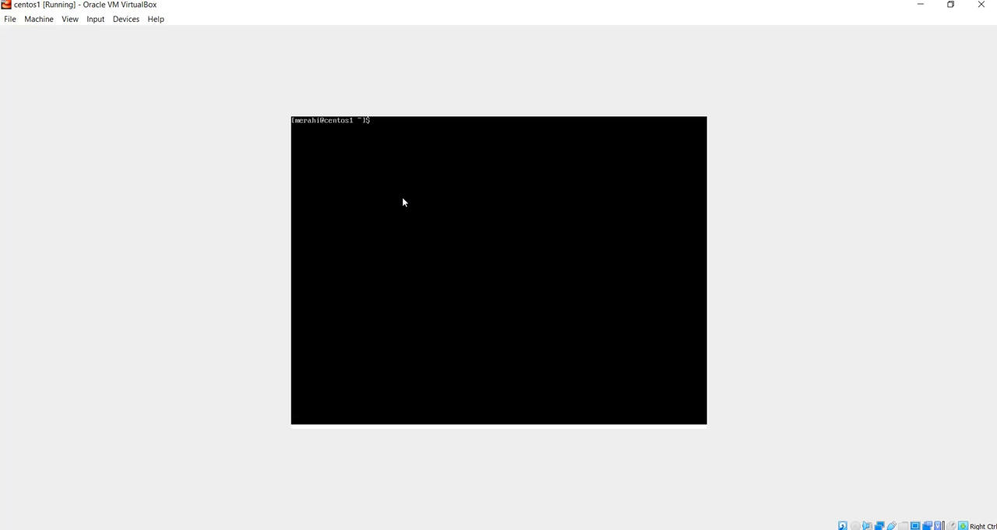
Ping google.com from the CentOS guest, which fails with 'Name or service not known'
type("ping go")
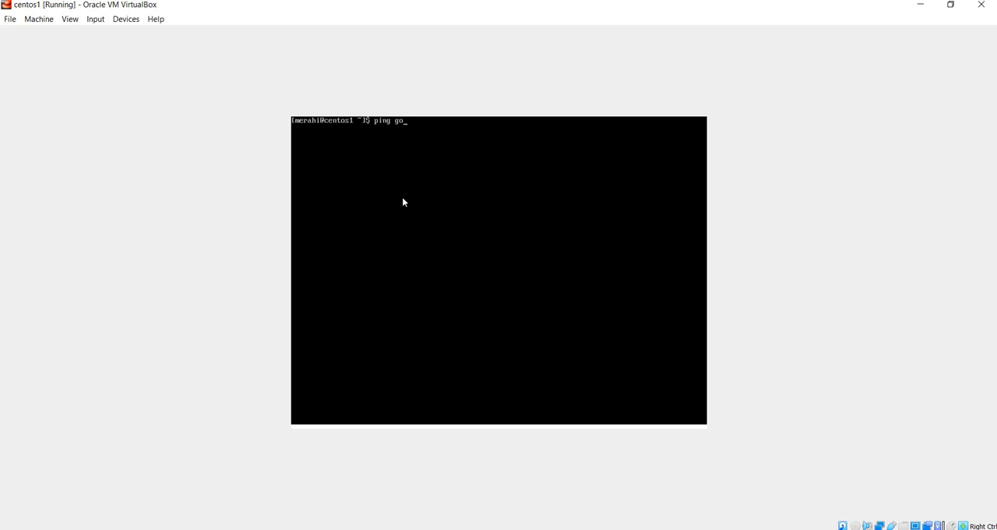
type("ogle.com")
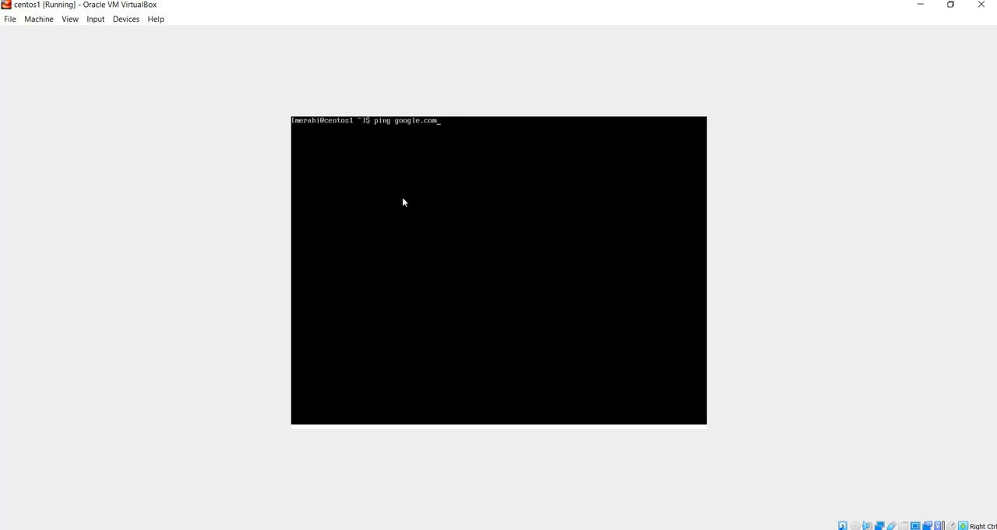
key("Return")
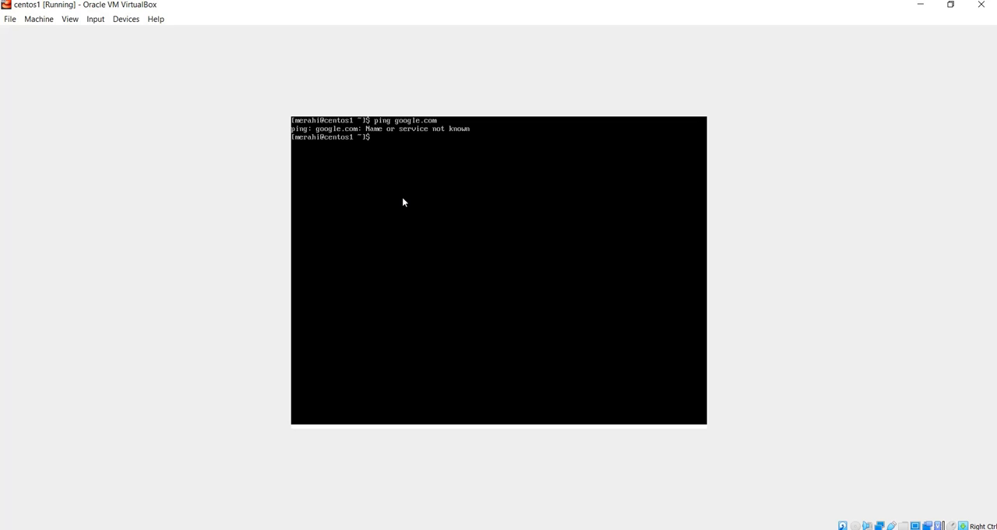
Run nmcli d to show enp0s8 disconnected and lo unmanaged
type("nmcli d")
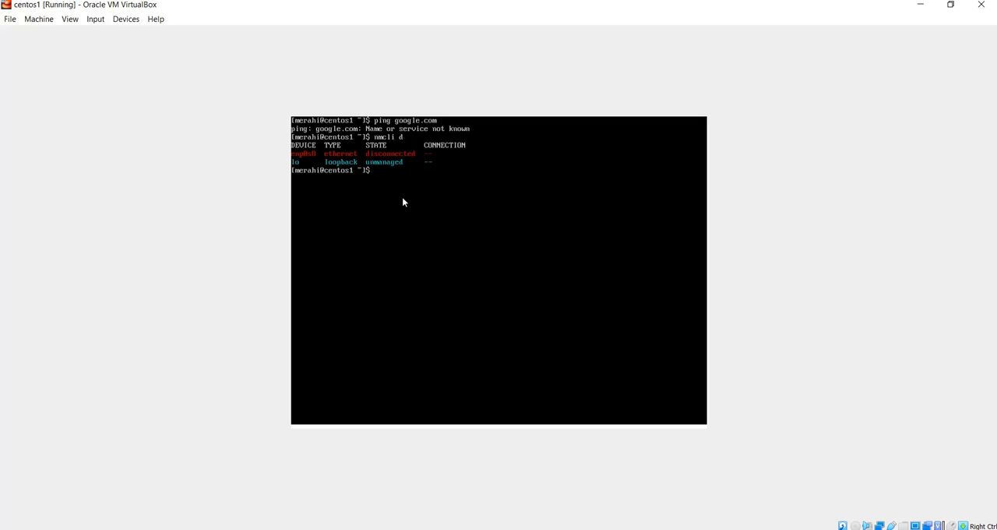
mouse_move(399, 200)
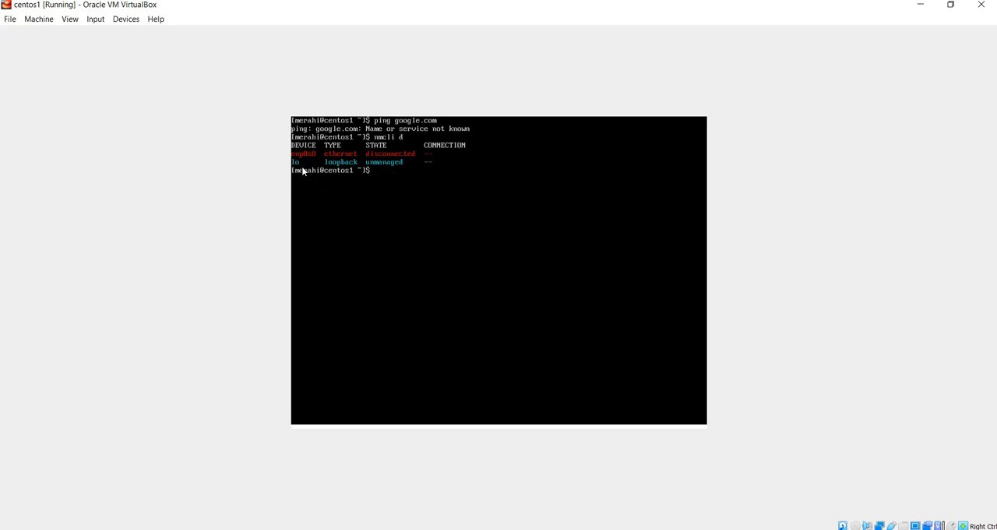
mouse_move(316, 160)
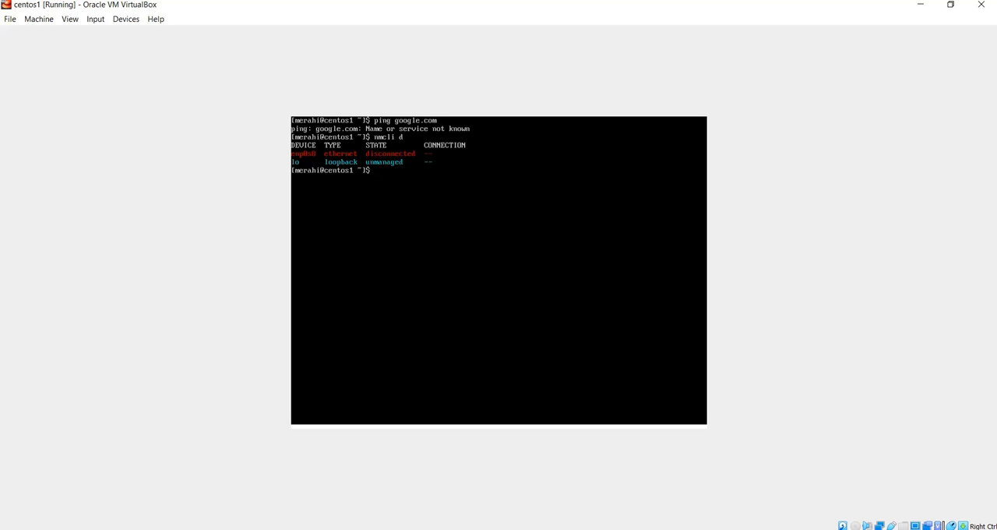
mouse_move(591, 235)
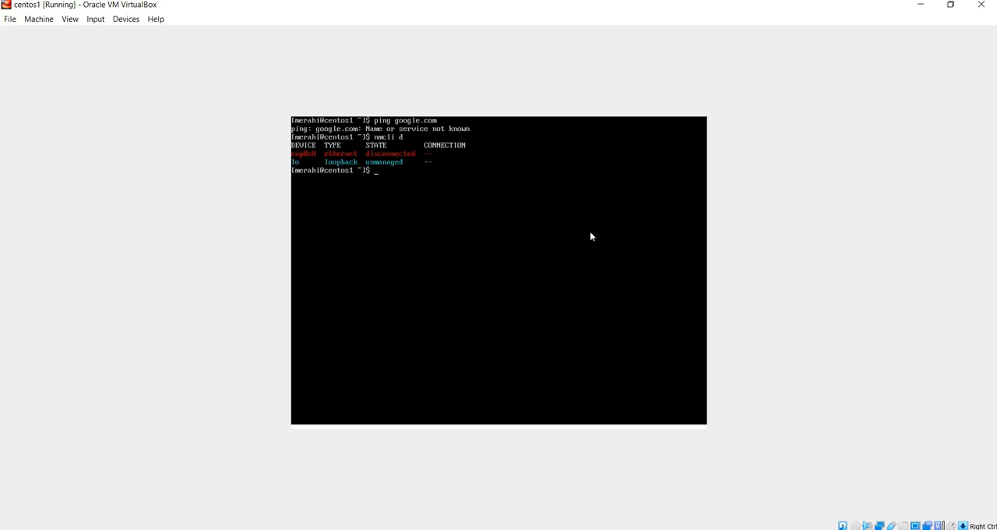
List /etc/sysconfig/network-scripts/, showing ifcfg-enp0s3, ifcfg-enp0s8 and ifcfg-lo
type("/")
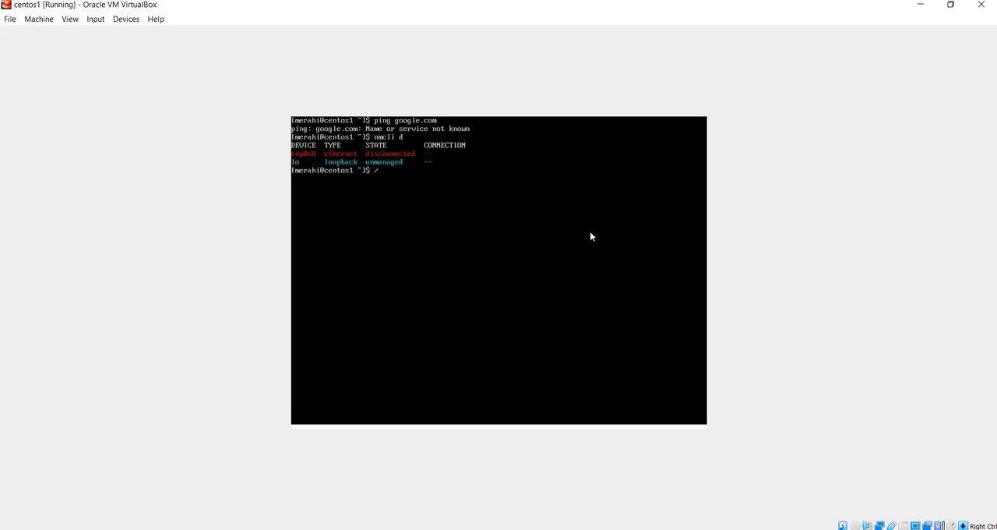
type("etc/")
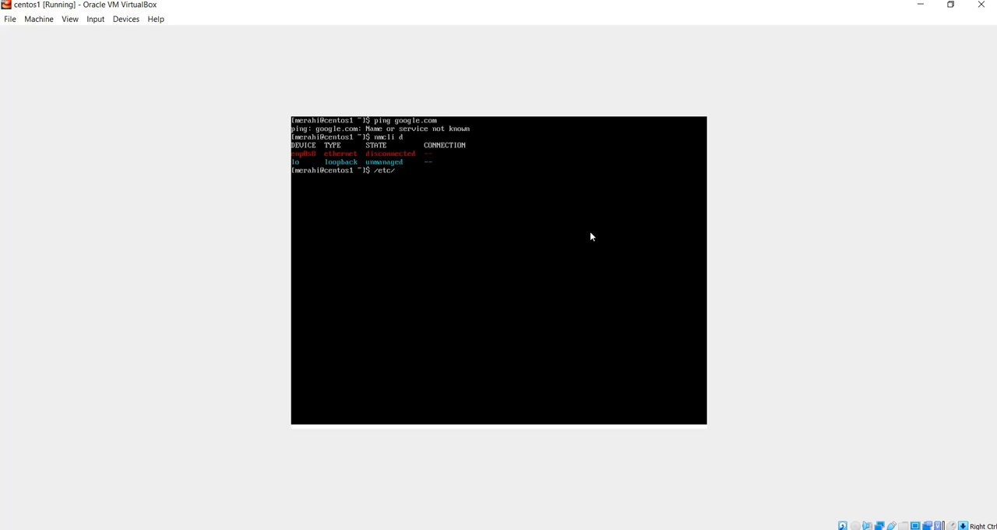
type("sysconfig/")
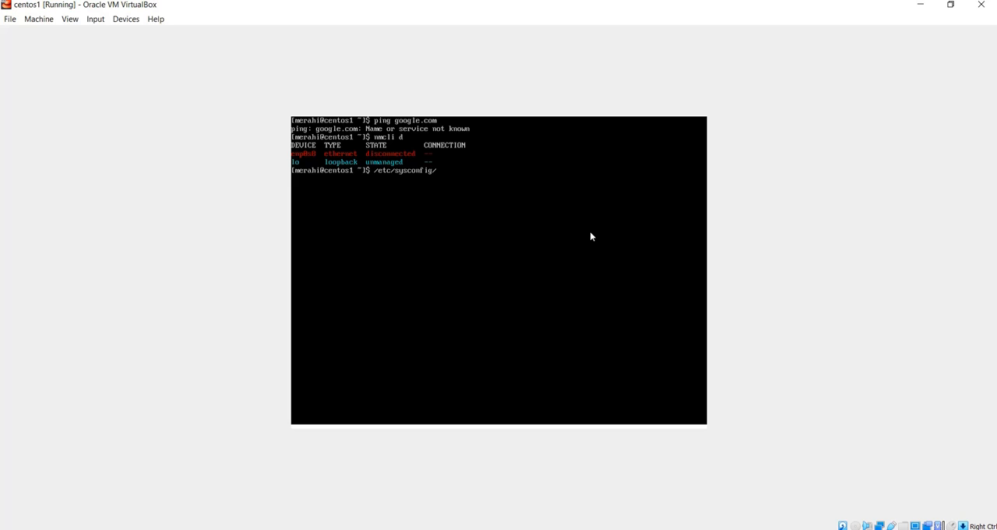
type("network-scripts/")
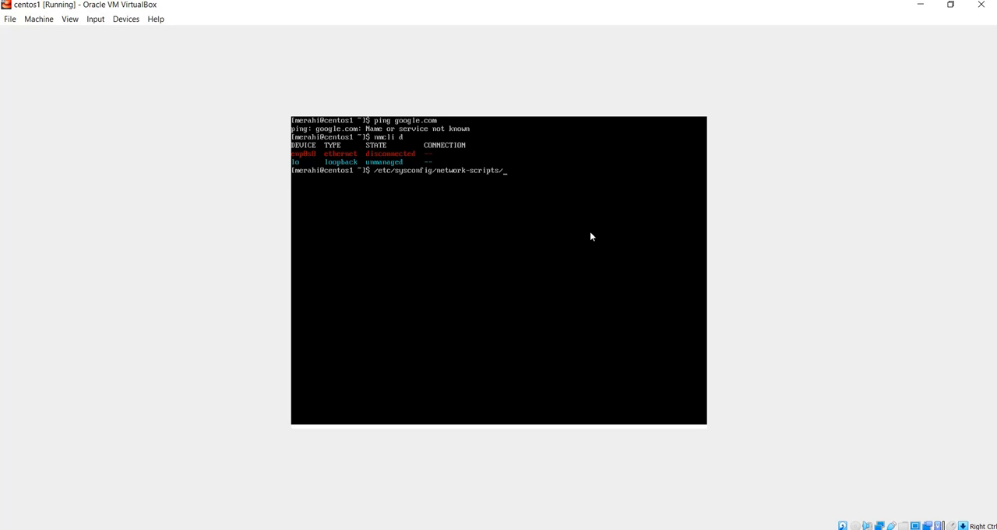
type("ls")
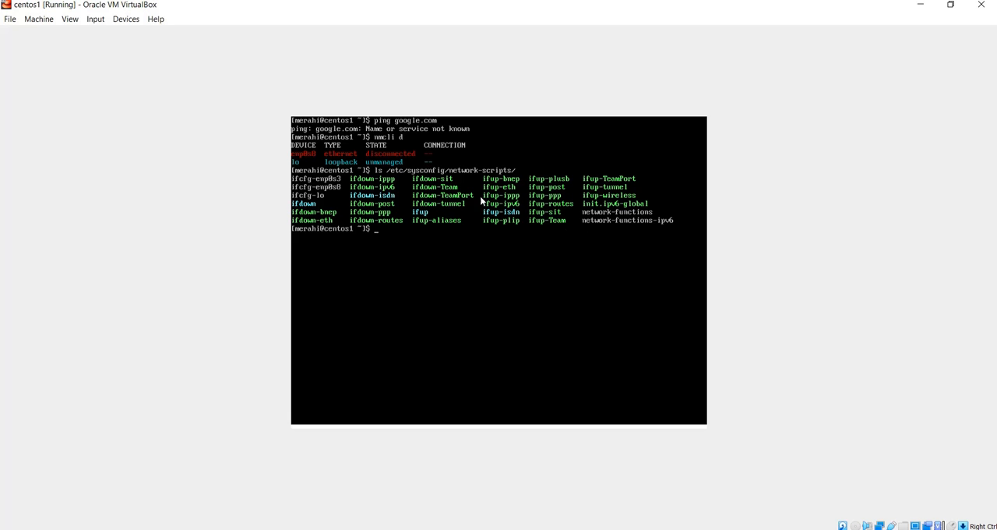
mouse_move(298, 192)
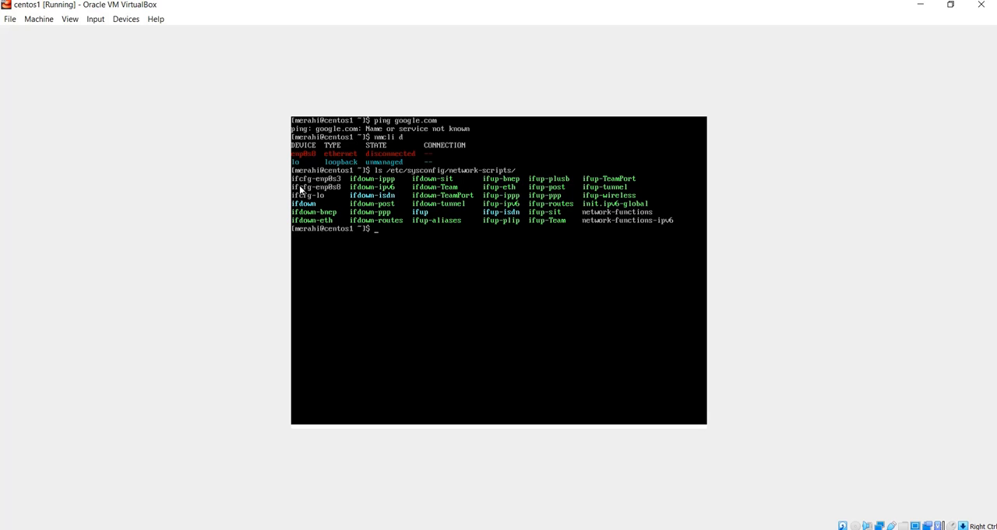
mouse_move(303, 190)
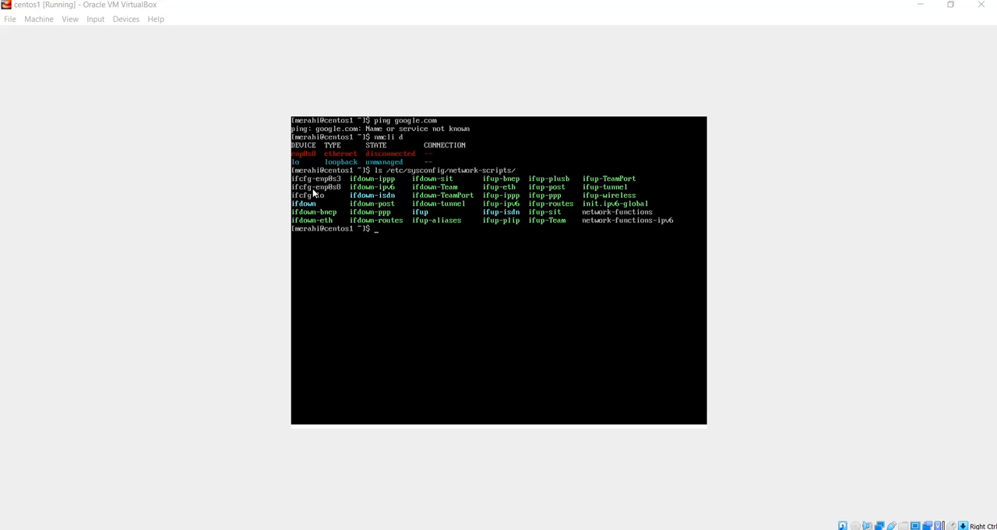
mouse_move(337, 195)
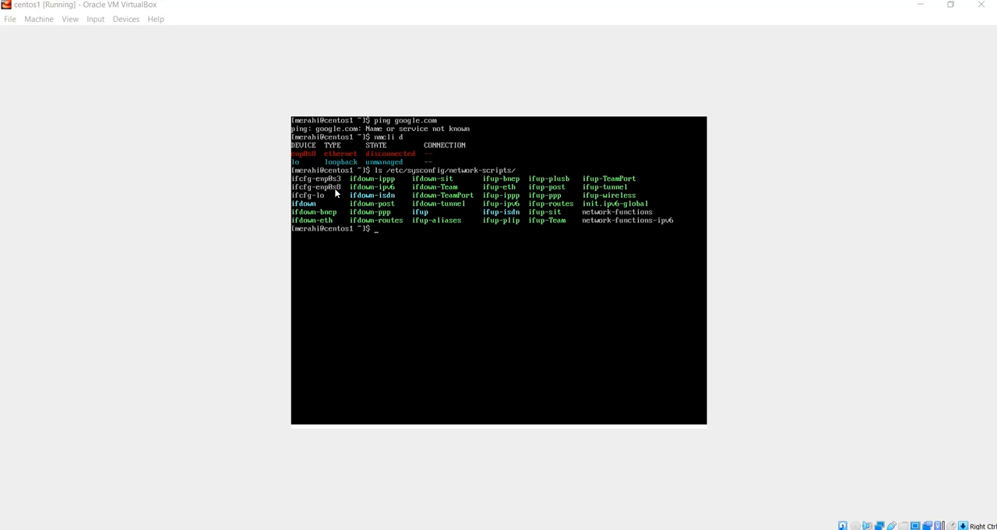
mouse_move(460, 273)
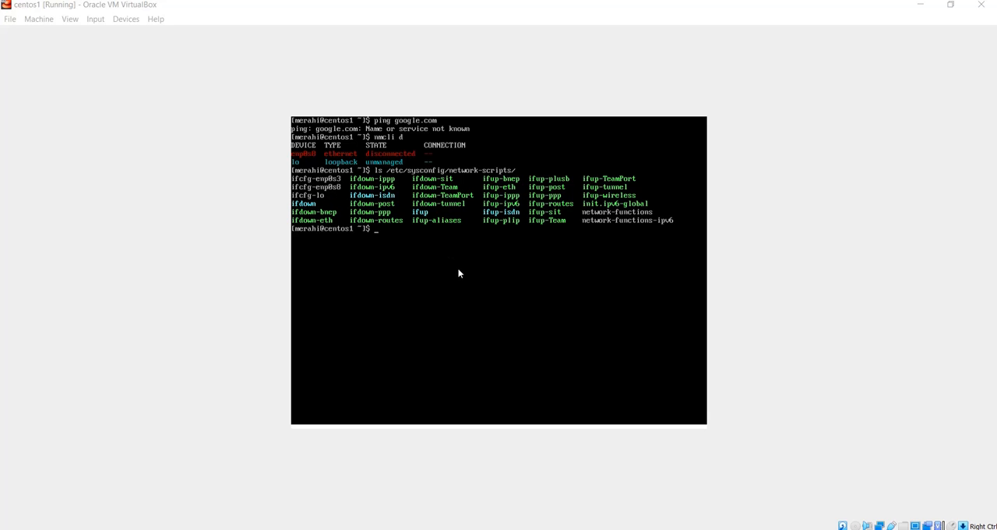
mouse_move(463, 276)
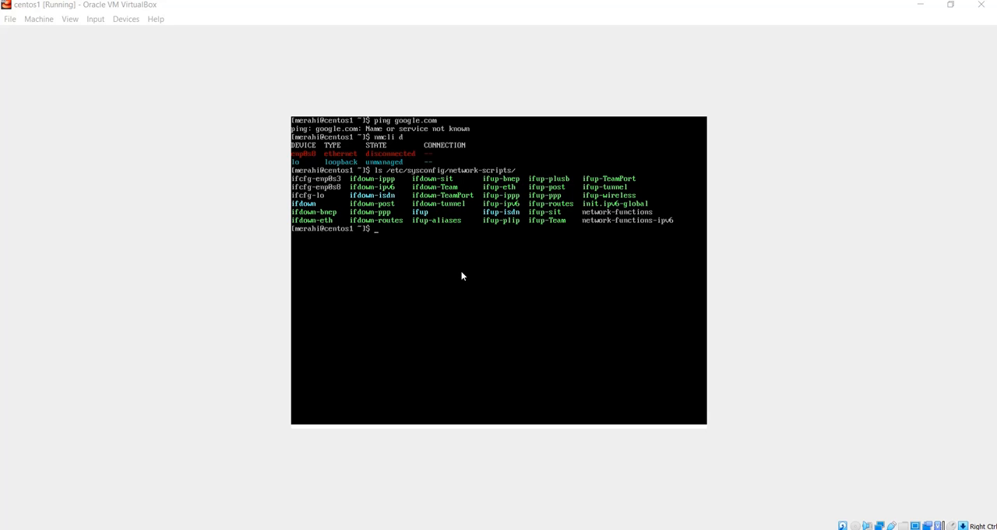
mouse_move(457, 242)
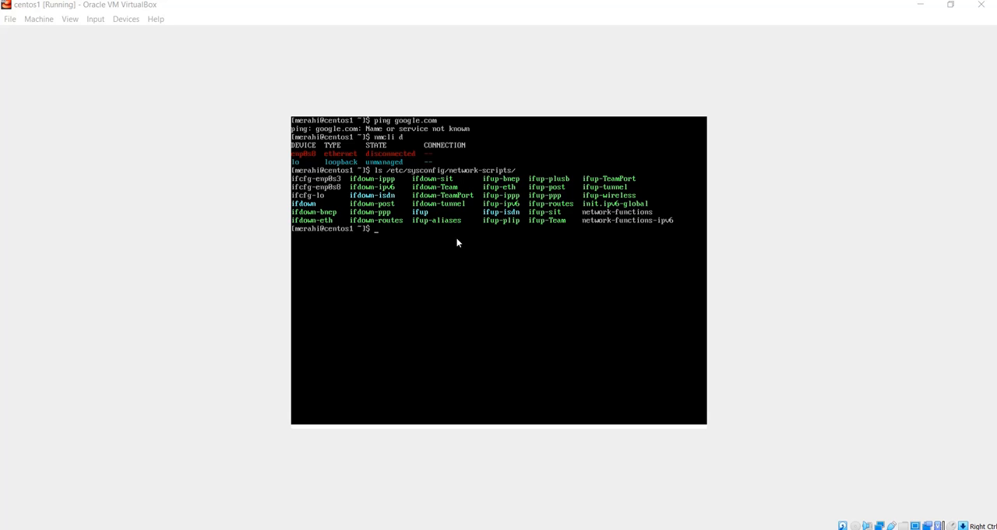
mouse_move(450, 7)
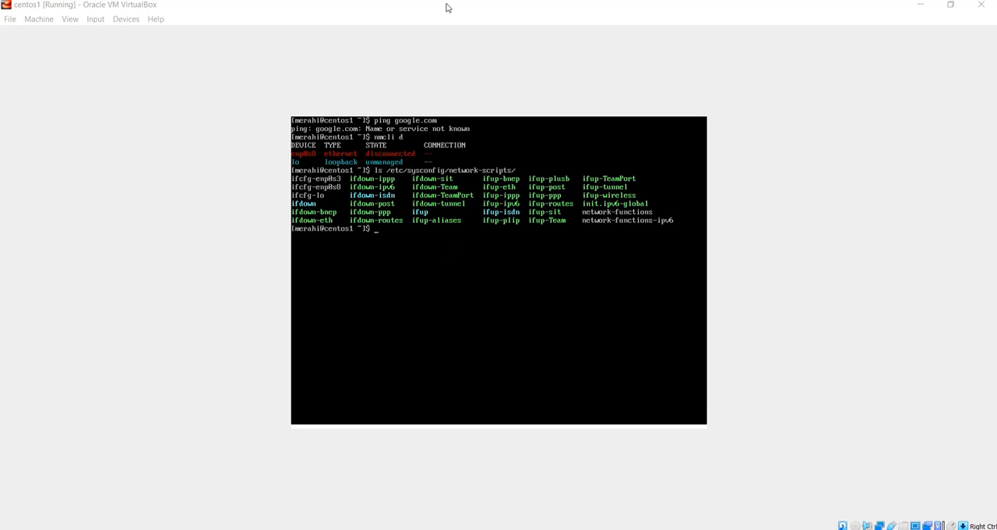
Enter sudo vi /etc/sysconfig/network-scripts/ifcfg-enp0s8 at the prompt
type("ls /etc/sysconfig/network-scripts/")
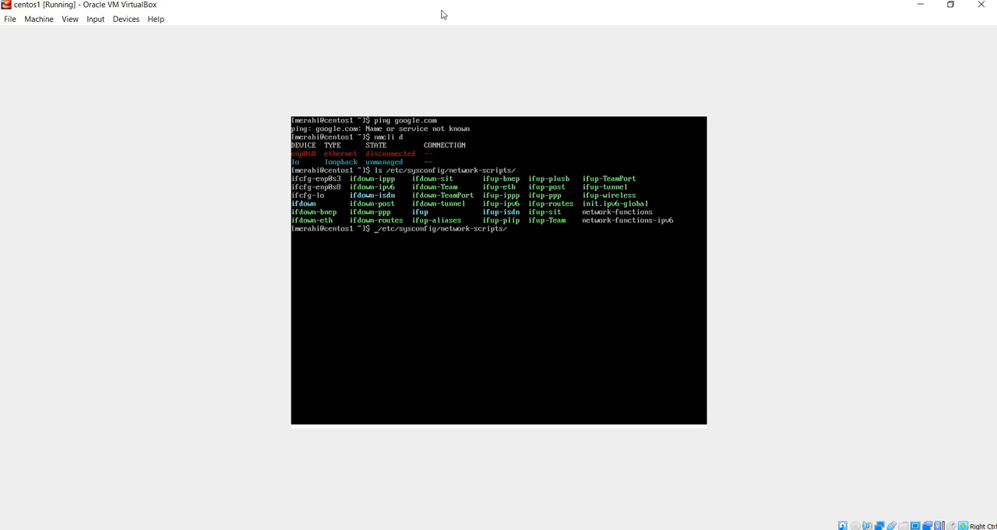
type("sudo")
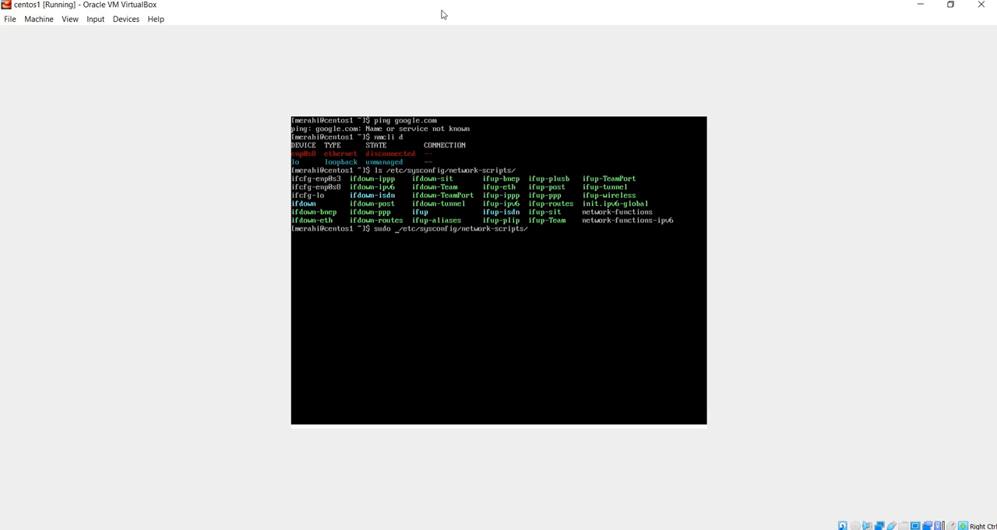
type("vi")
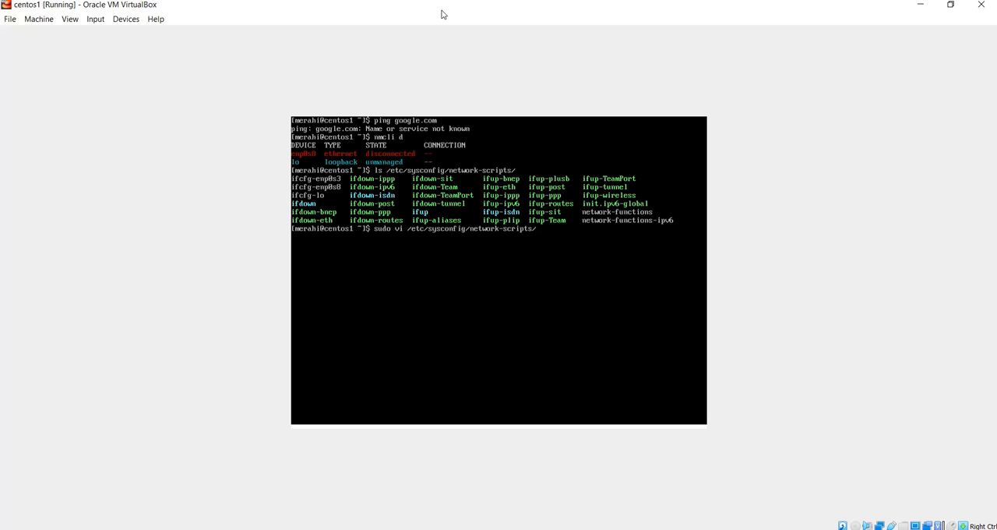
type("ifcfg")
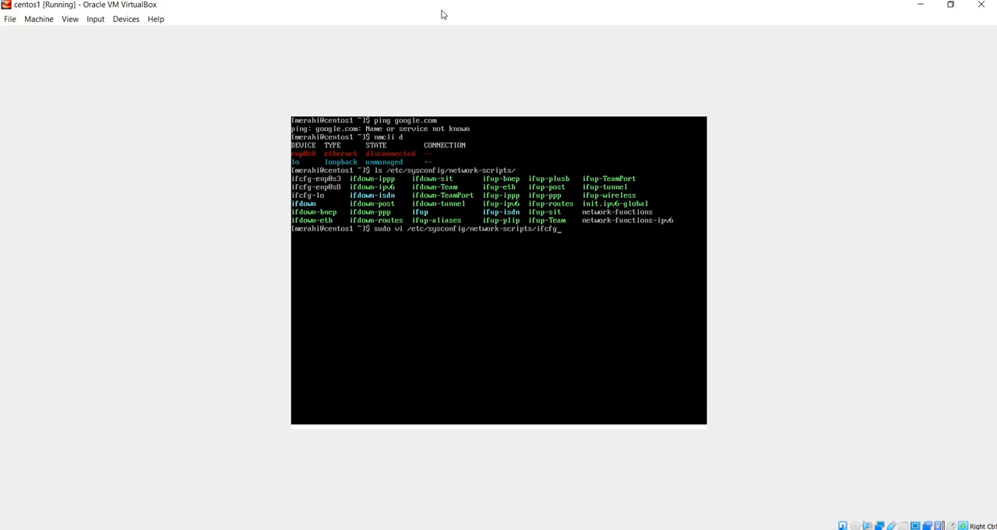
type("enp0s")
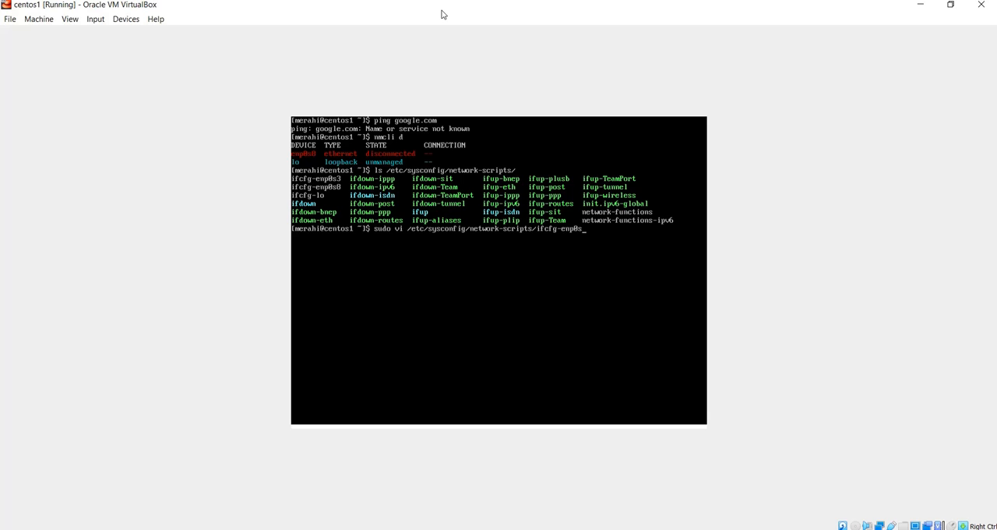
type("8")
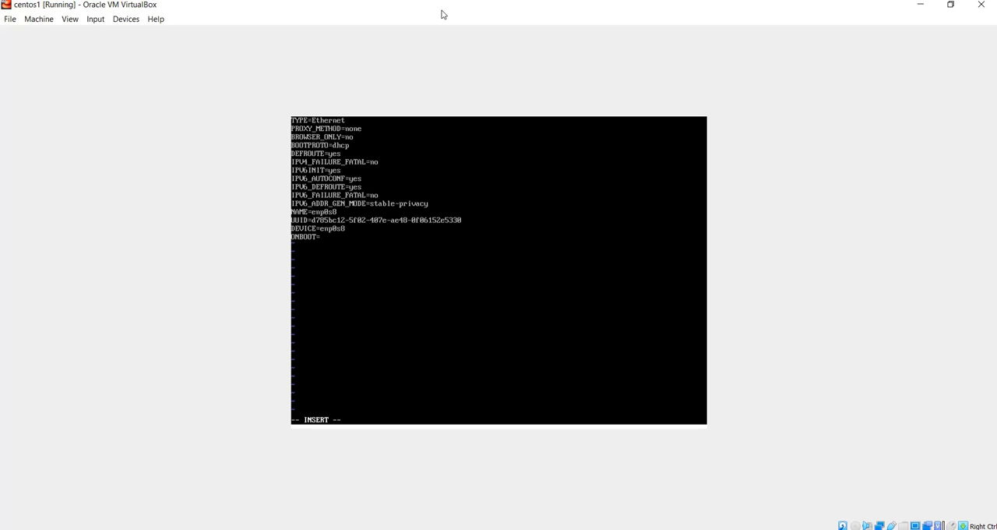
Change ONBOOT to yes in ifcfg-enp0s8 and save with :wq
type("yes")
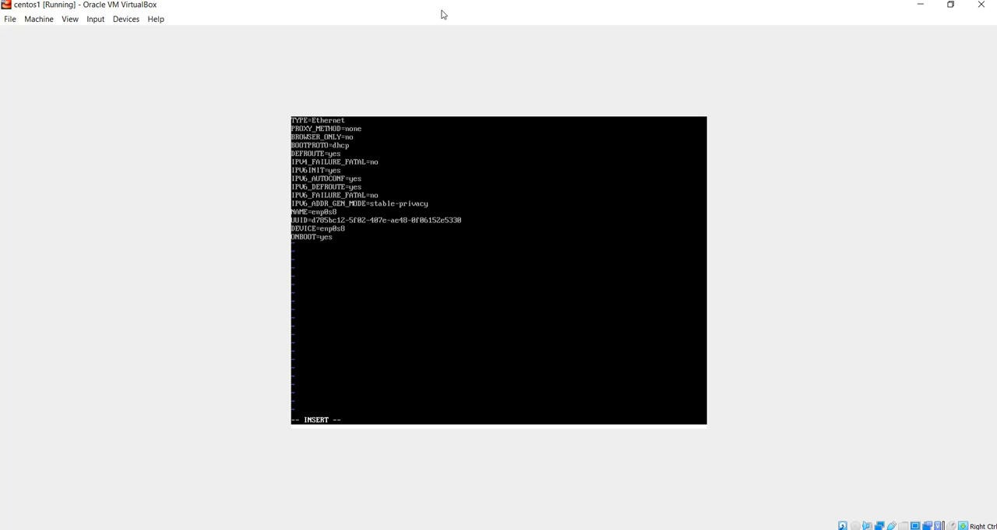
key("Escape")
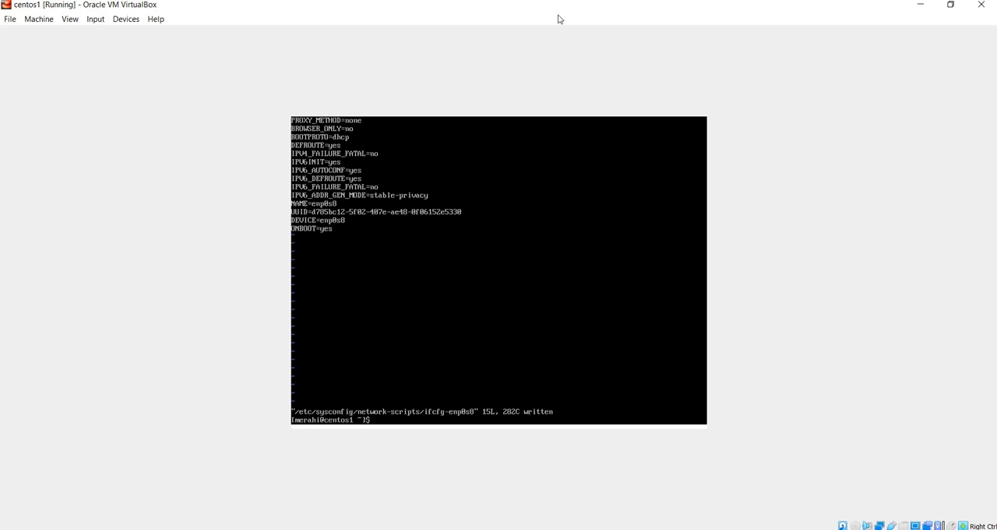
Run nmcli d and ip addr, showing enp0s8 still disconnected with no IPv4 address
type("nmcli")
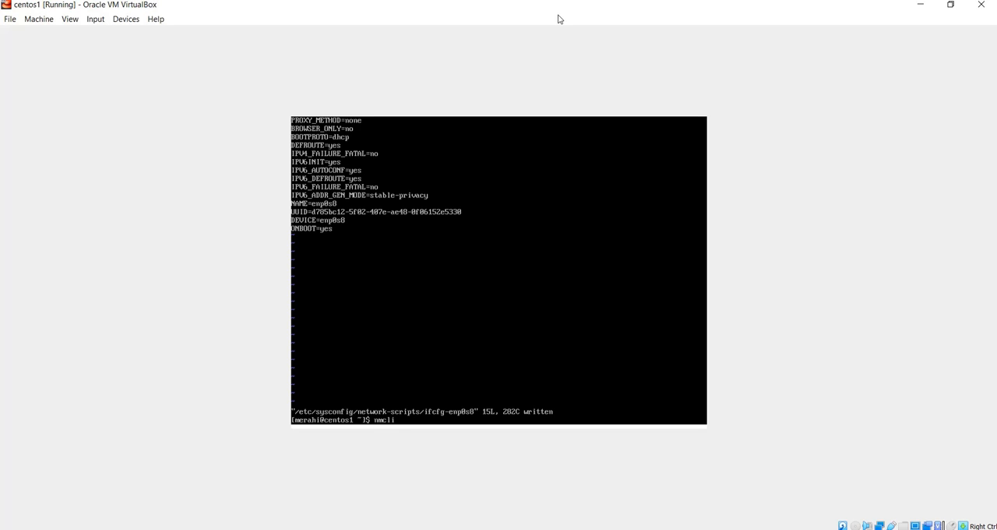
type("d")
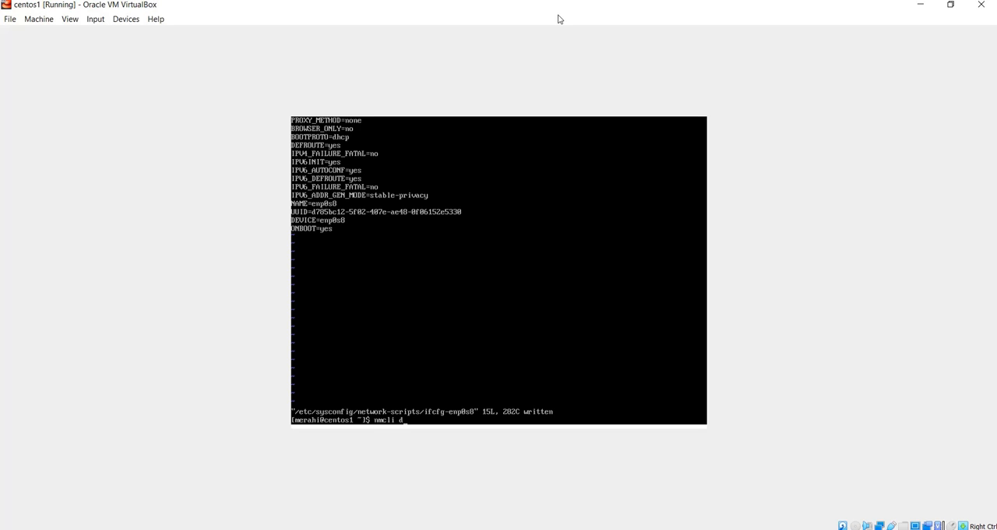
key("enter")
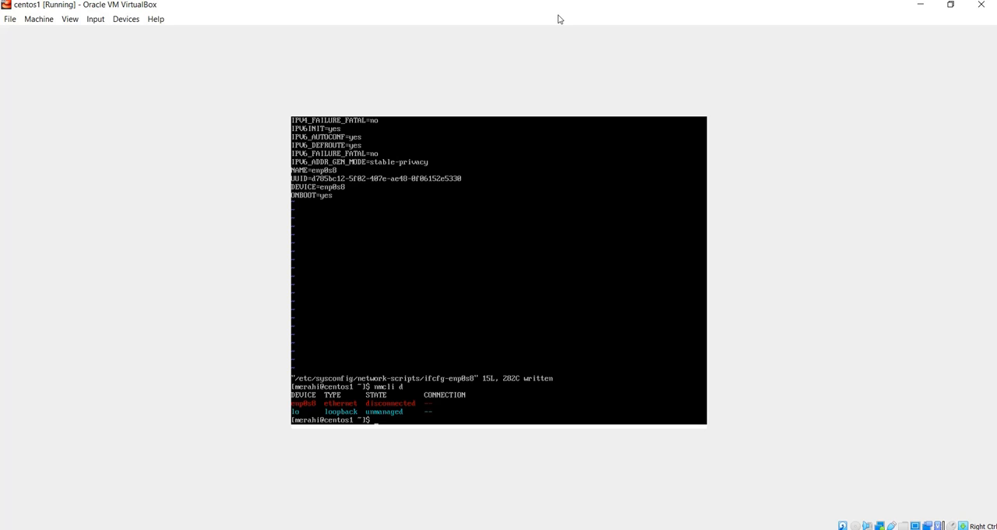
mouse_move(460, 4)
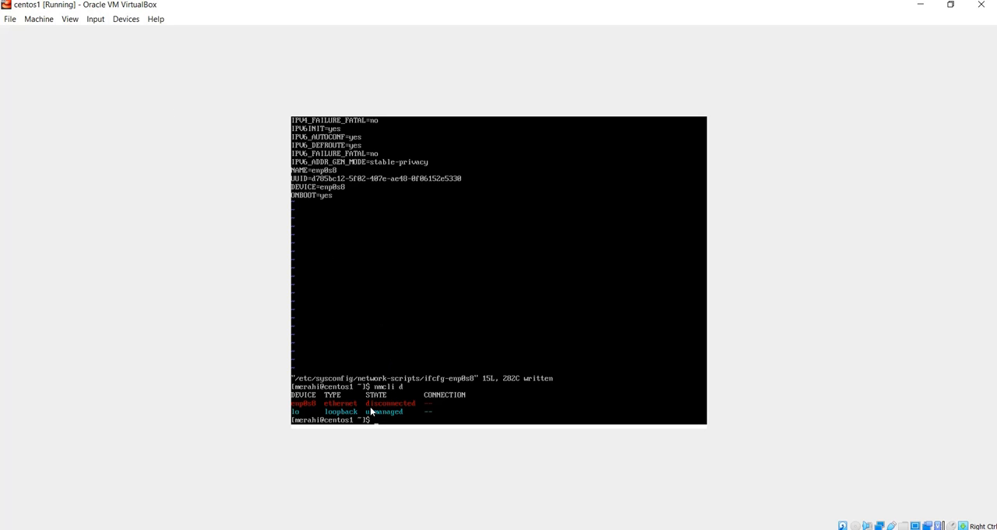
mouse_move(303, 408)
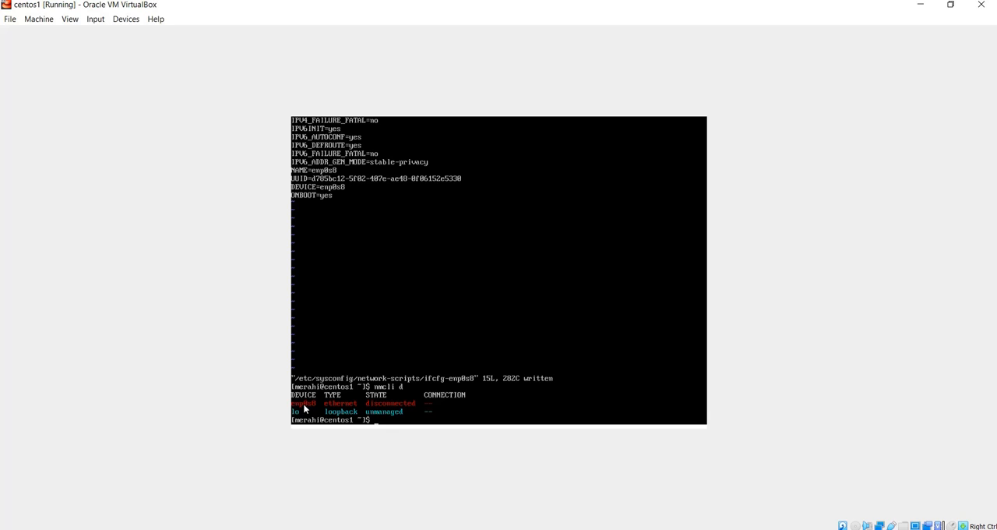
mouse_move(418, 412)
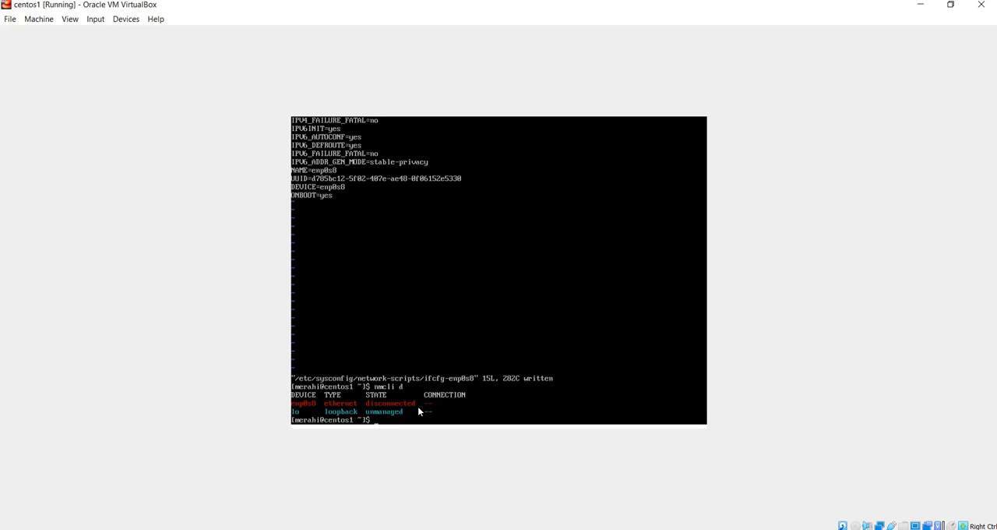
type("ip addr")
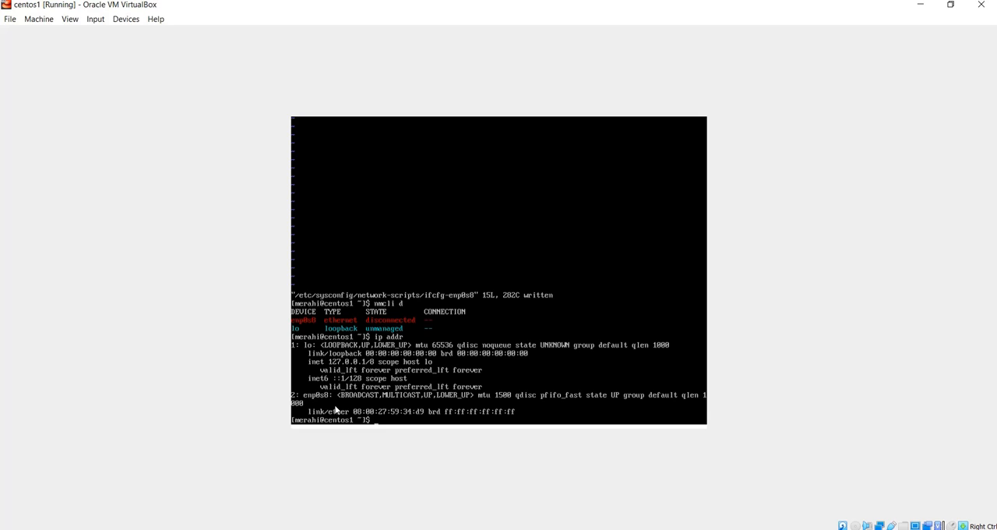
mouse_move(316, 402)
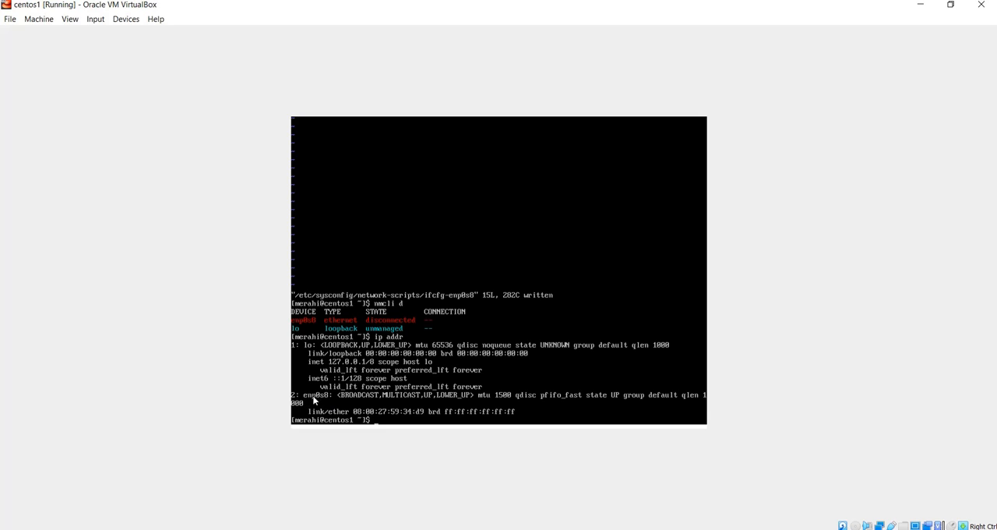
mouse_move(309, 356)
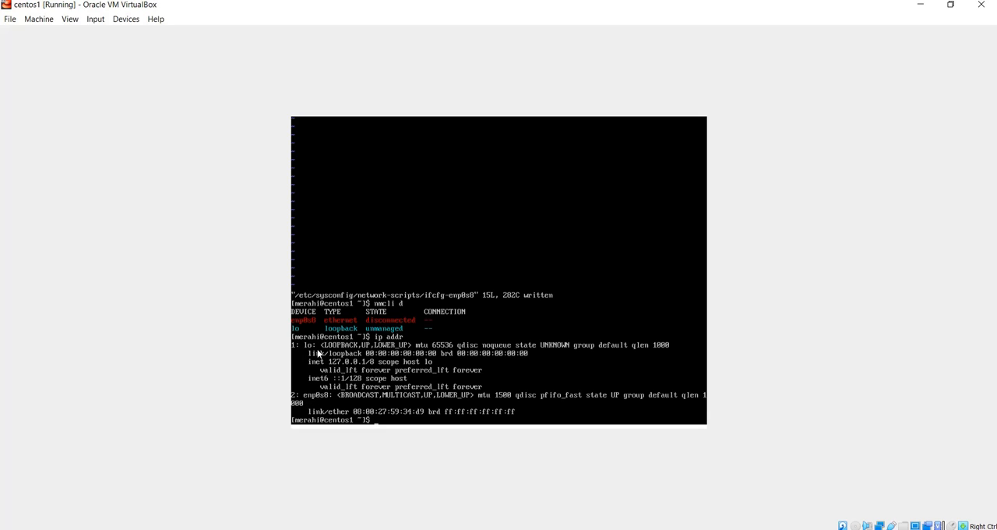
mouse_move(312, 405)
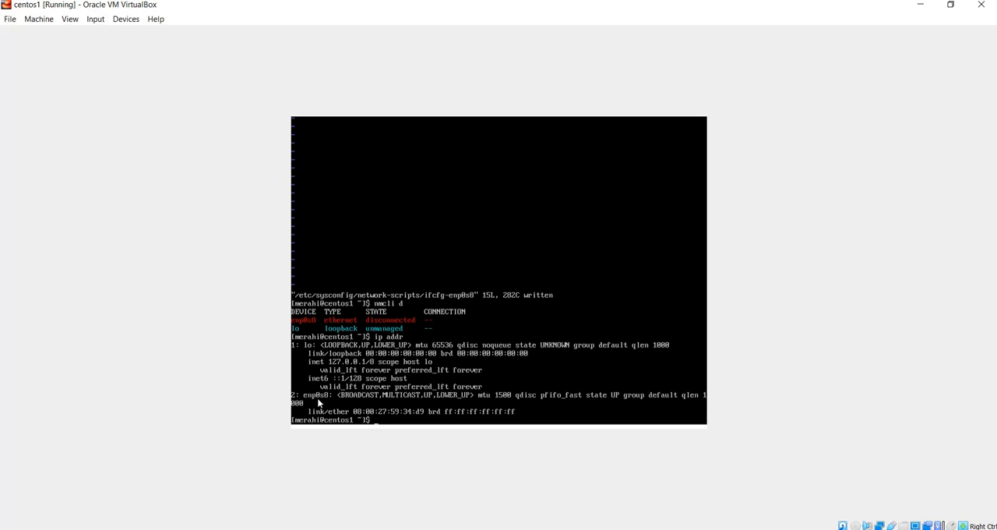
Reboot the CentOS VM and wait for the centos1 login prompt
type("rebo")
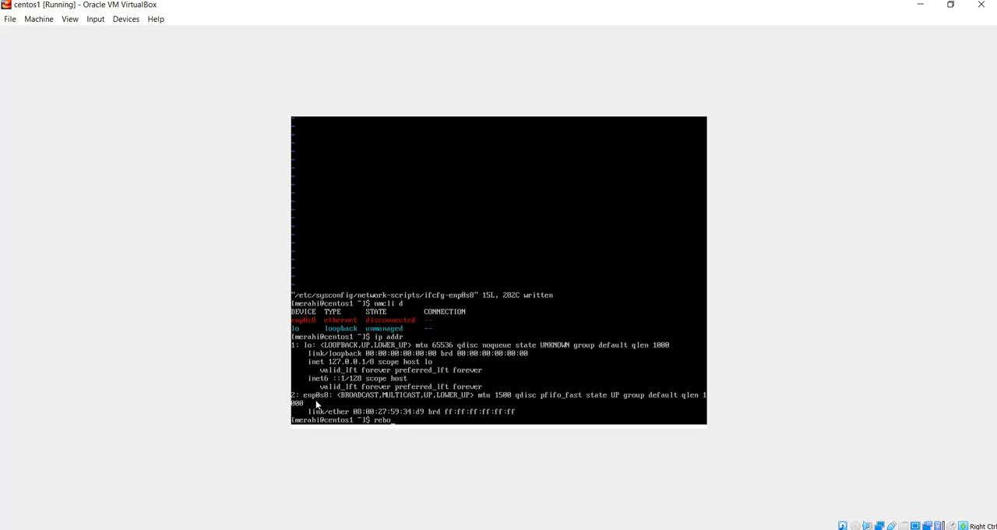
key("Return")
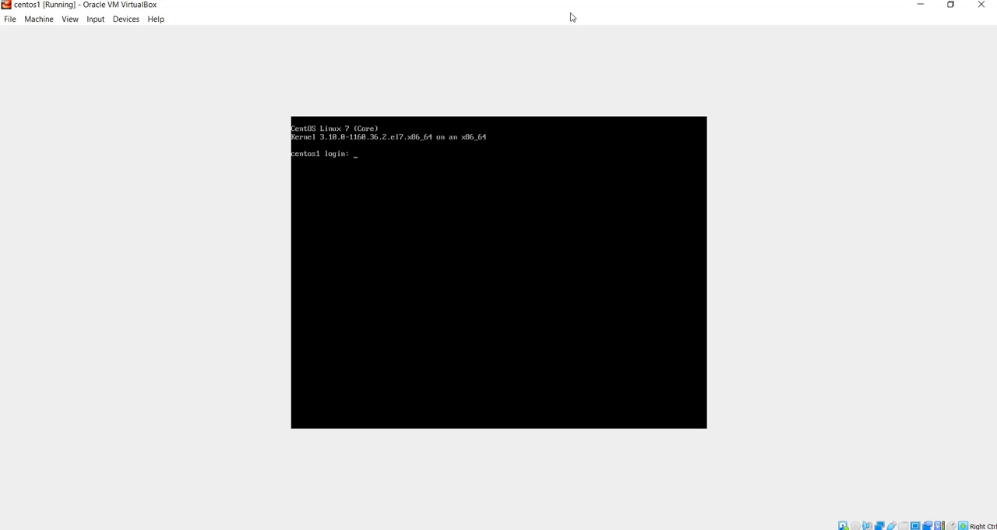
Log in as merahi and run nmcli d, showing enp0s8 connected
type("merahi")
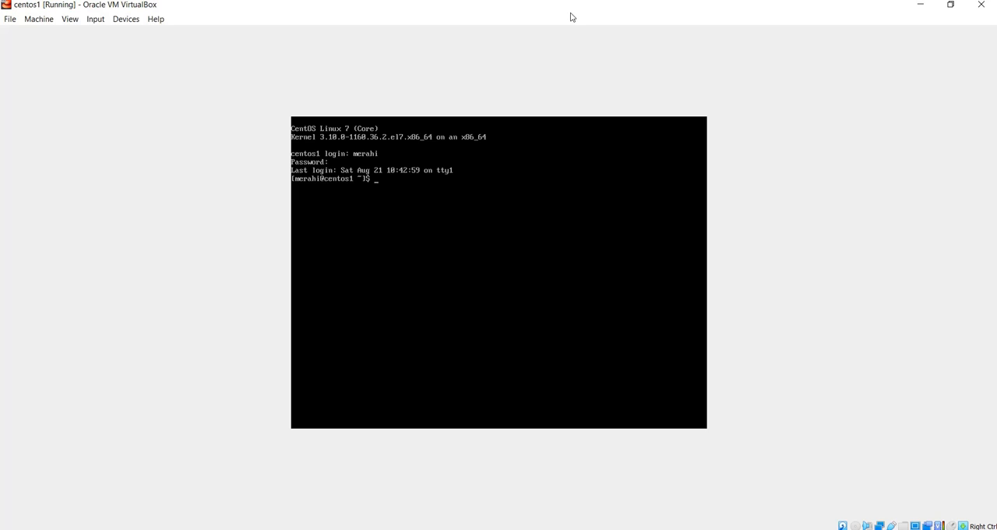
type("nmcli d")
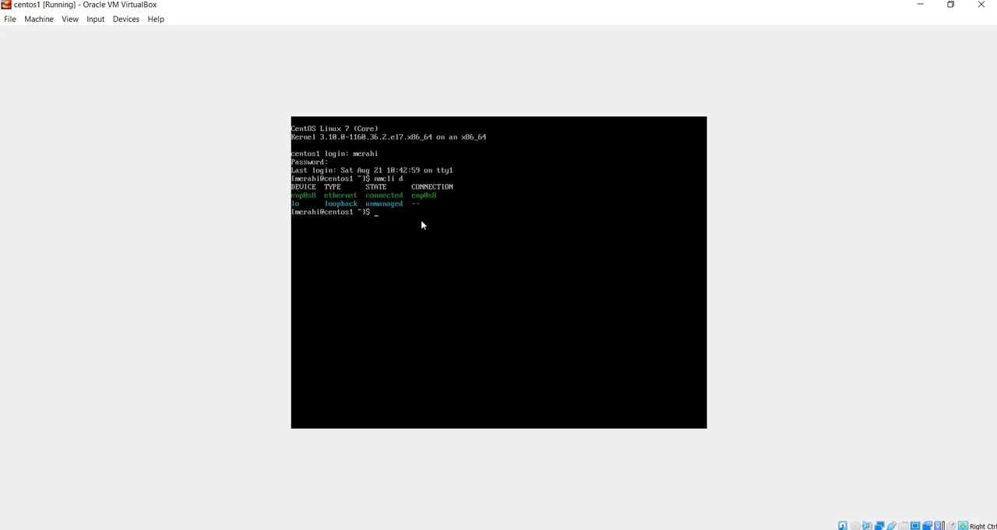
Run ip addr to confirm enp0s8 now has IPv4 address 192.168.1.38
type("ip addr")
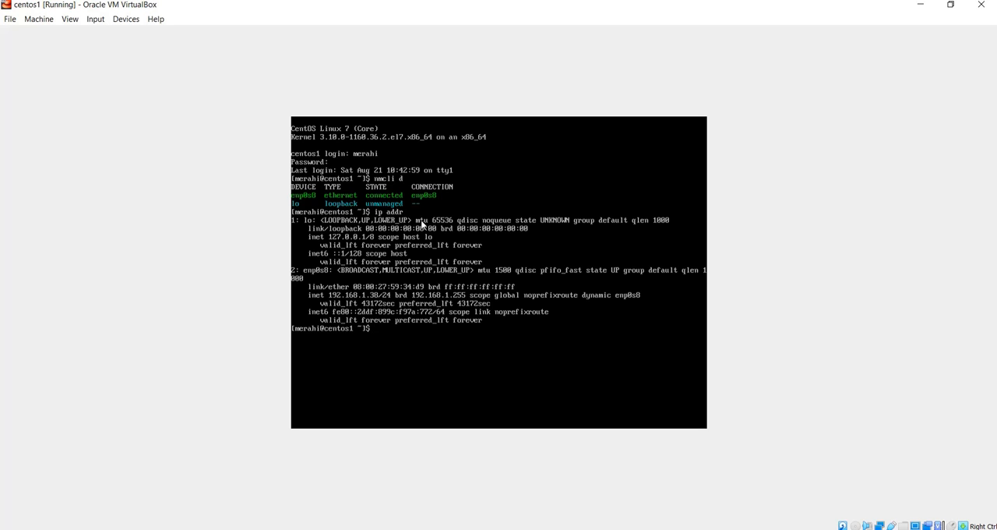
mouse_move(328, 304)
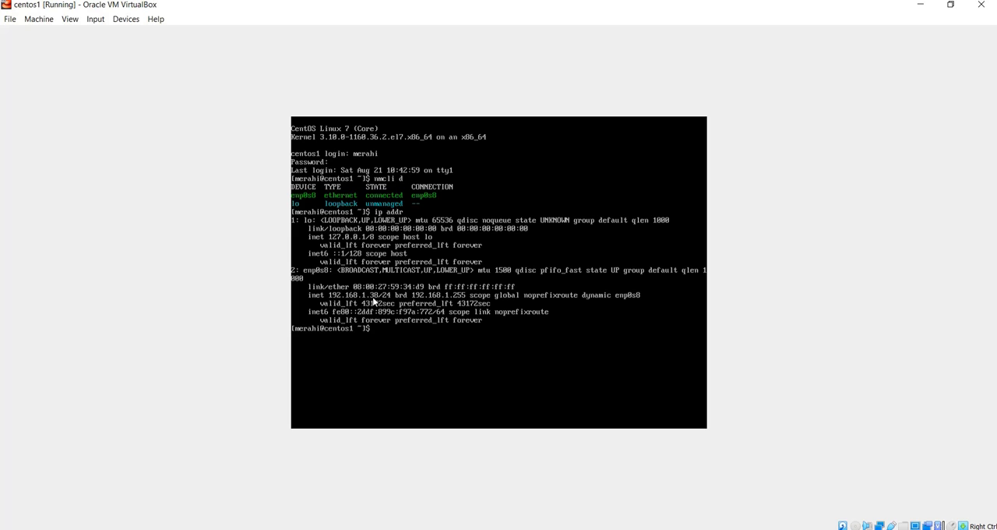
mouse_move(418, 335)
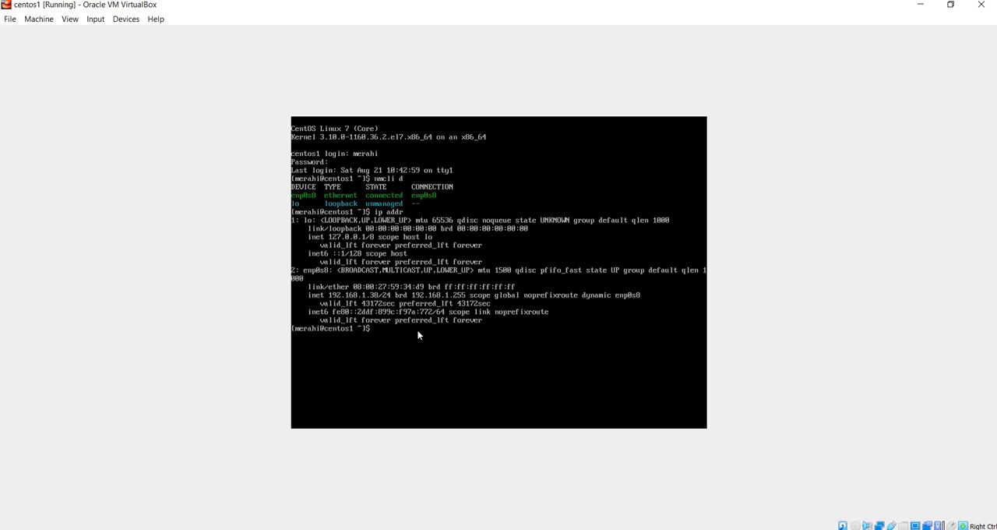
Ping google.com, then stop with Ctrl+C once replies show 0% packet loss
type("ping g")
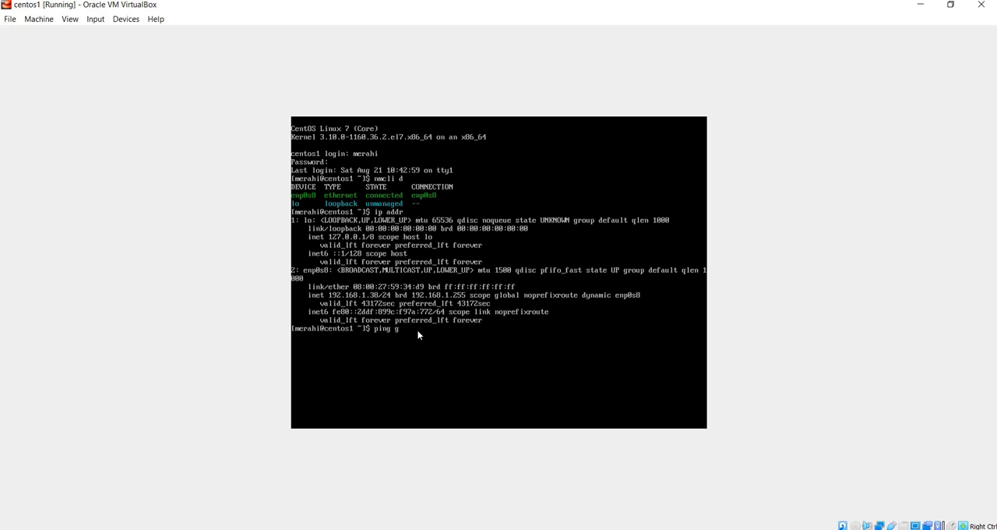
type("oogle.com")
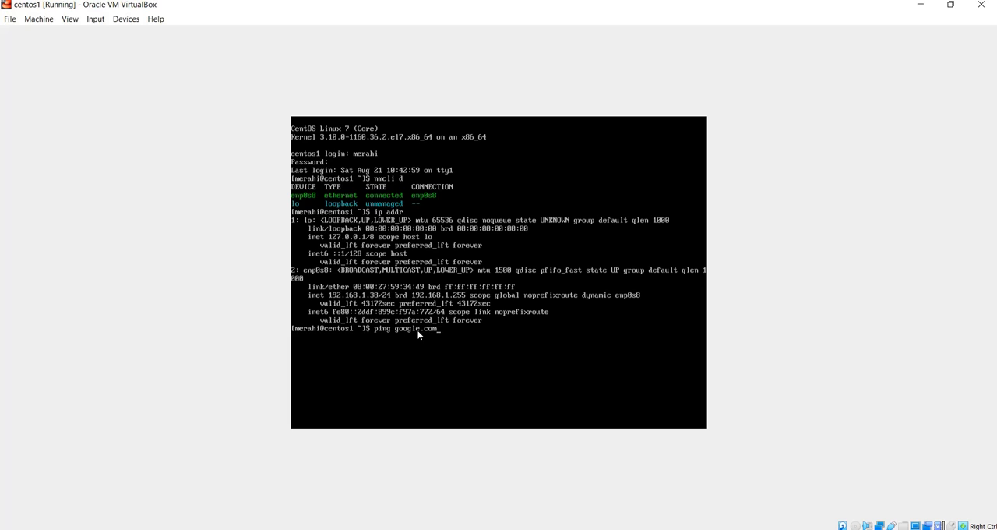
key("Return")
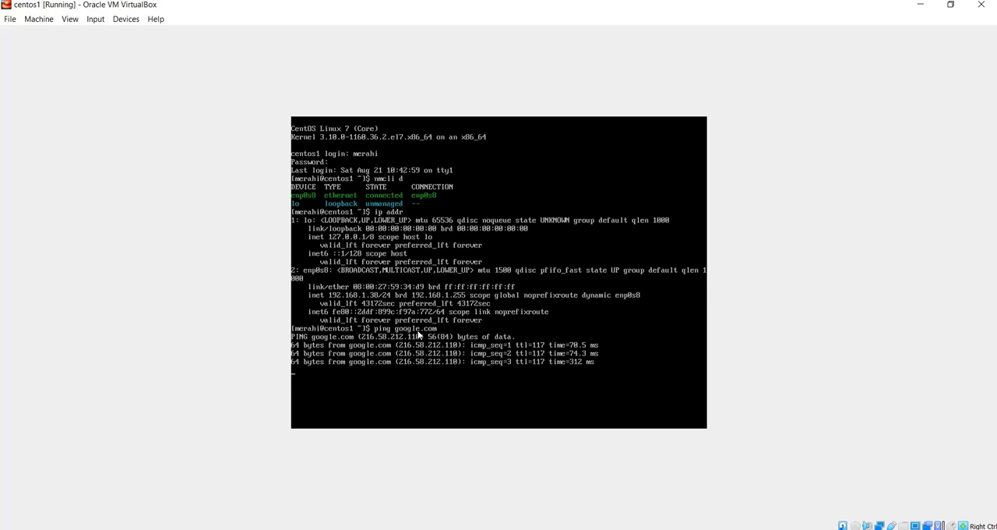
key("ctrl+c")
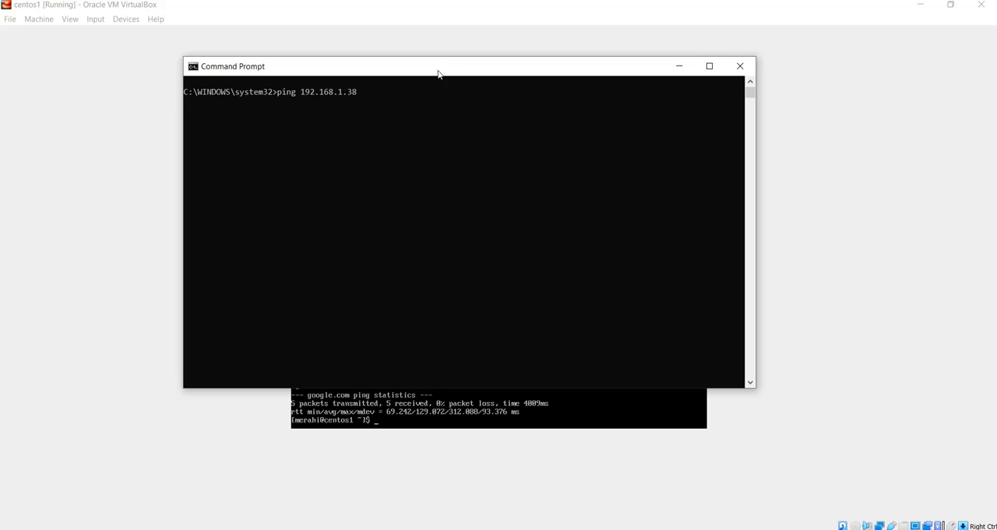
Drag the Command Prompt holding 'ping 192.168.1.38' over the VM screen, near centre
left_click_drag(439, 71, 424, 84)
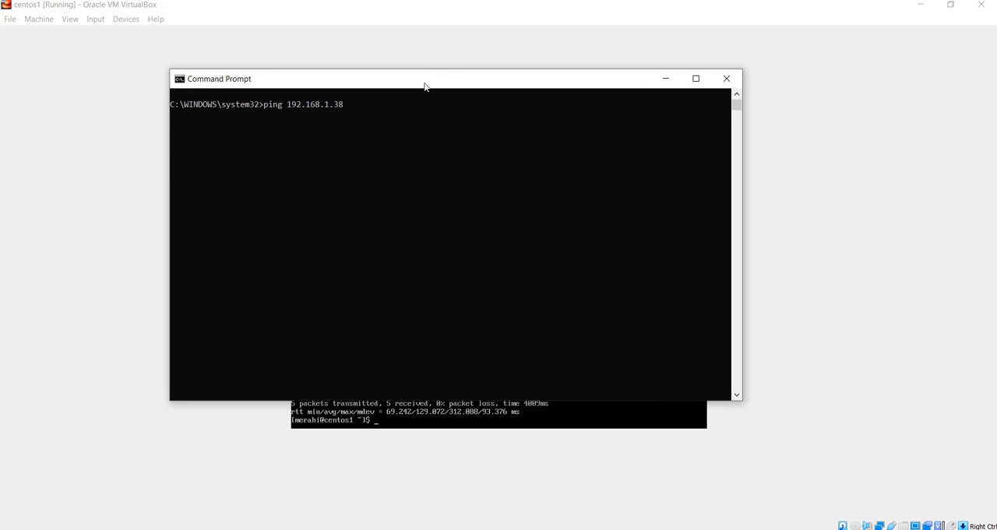
left_click_drag(425, 78, 446, 113)
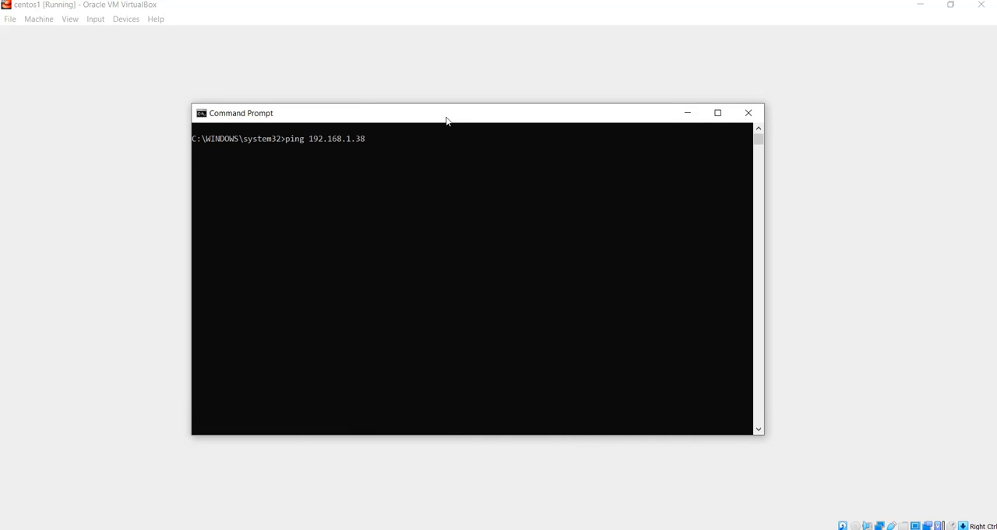